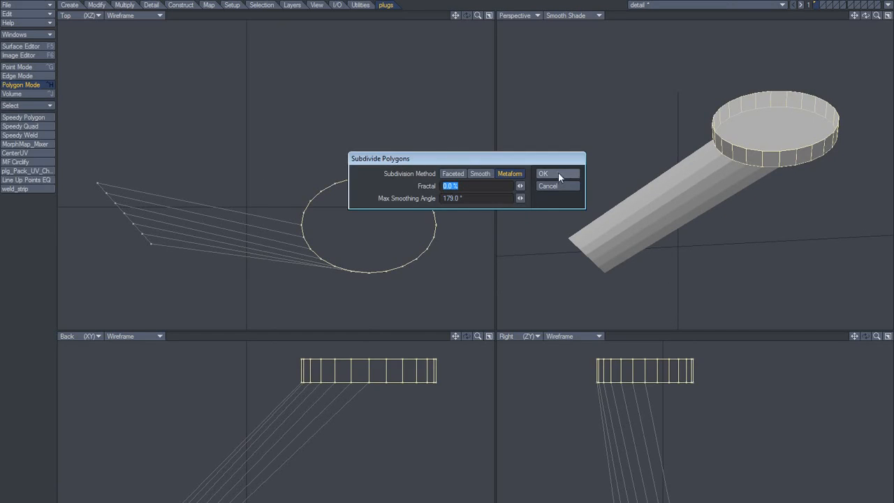
# Apply Metaform subdivision to the disc and inspect it in point, polygon and edge modes
pyautogui.click(556, 174)
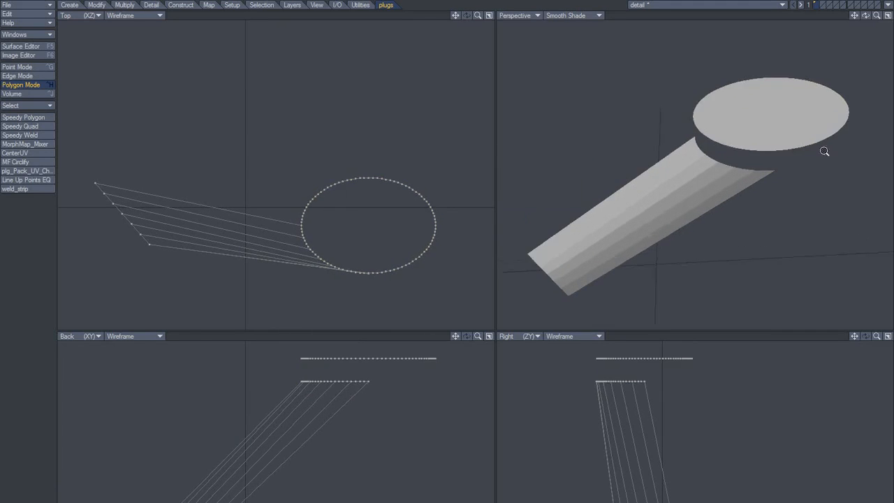
pyautogui.click(18, 67)
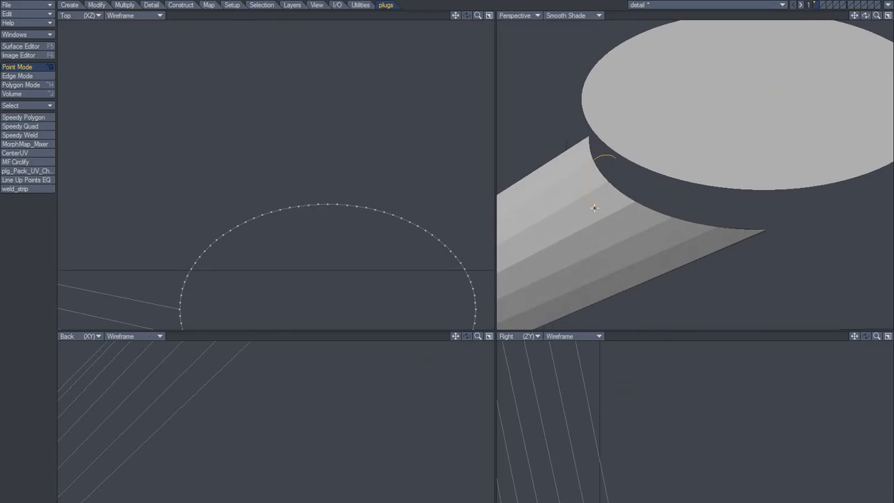
pyautogui.click(21, 84)
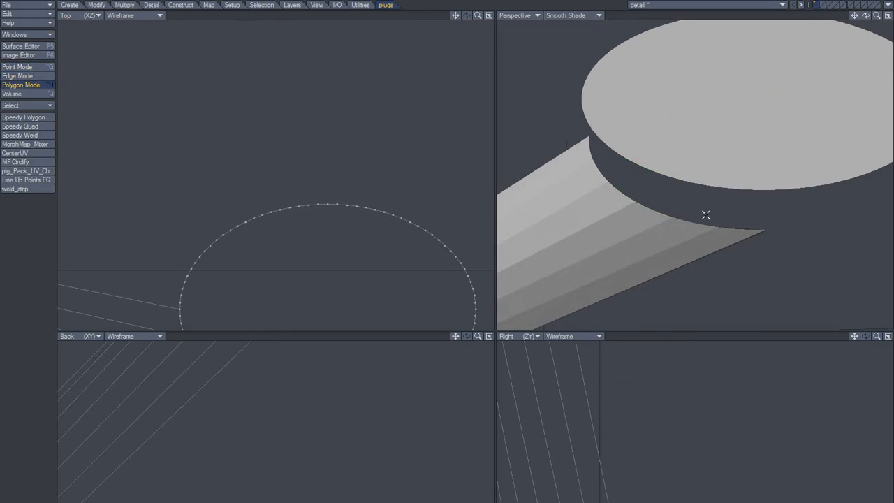
pyautogui.click(18, 75)
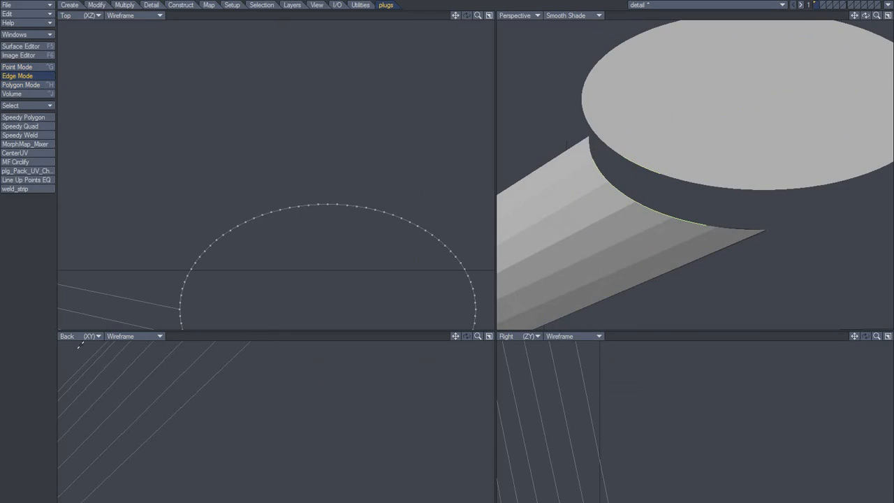
# Remove the disc's rim geometry and merge overlapping points with Automatic range
pyautogui.click(21, 84)
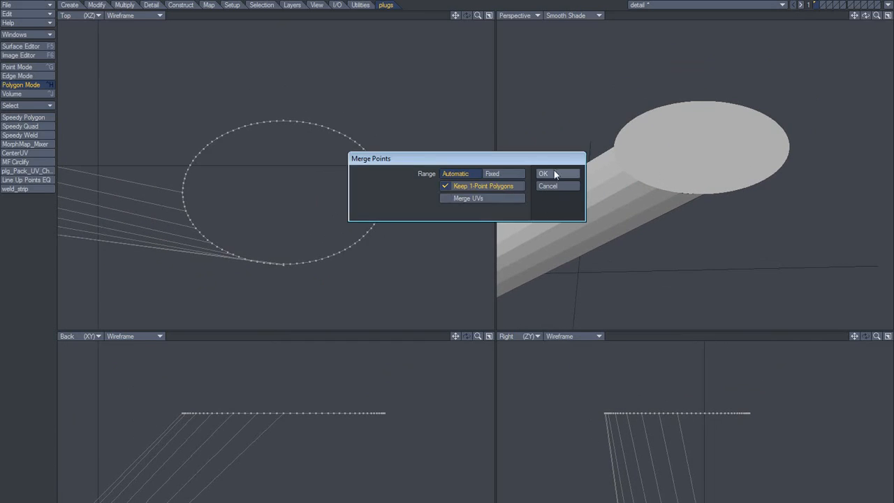
pyautogui.click(557, 173)
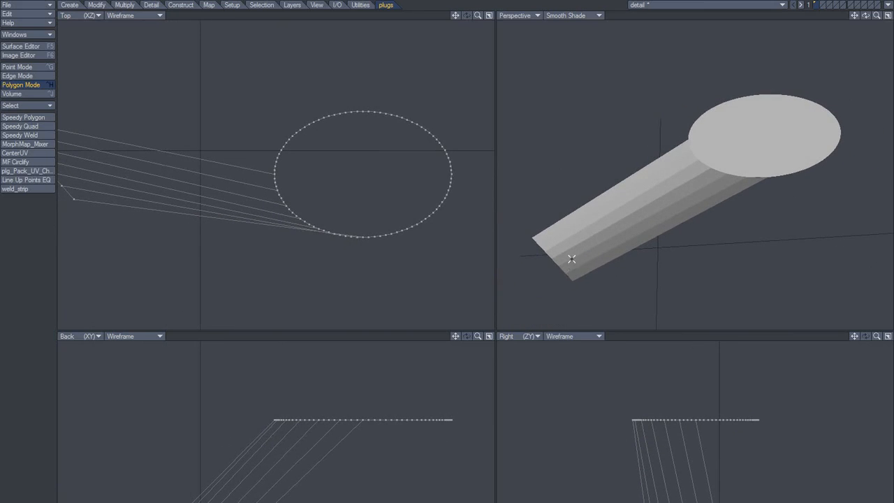
# Move the strip's corner points level with the flat disc and check edges and polygons
pyautogui.click(17, 66)
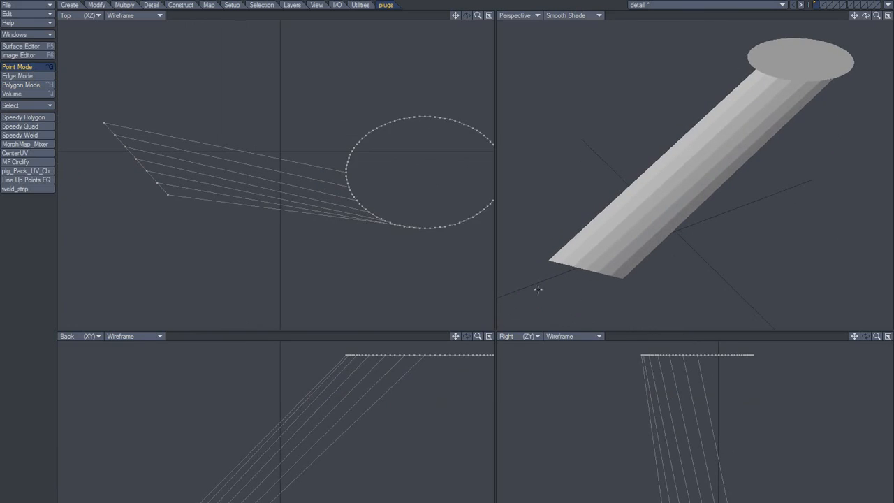
pyautogui.click(167, 196)
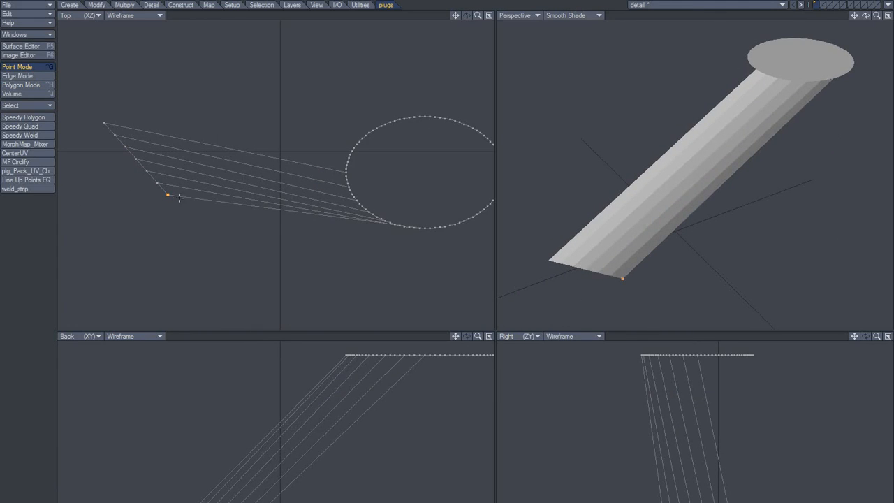
pyautogui.moveTo(393, 232)
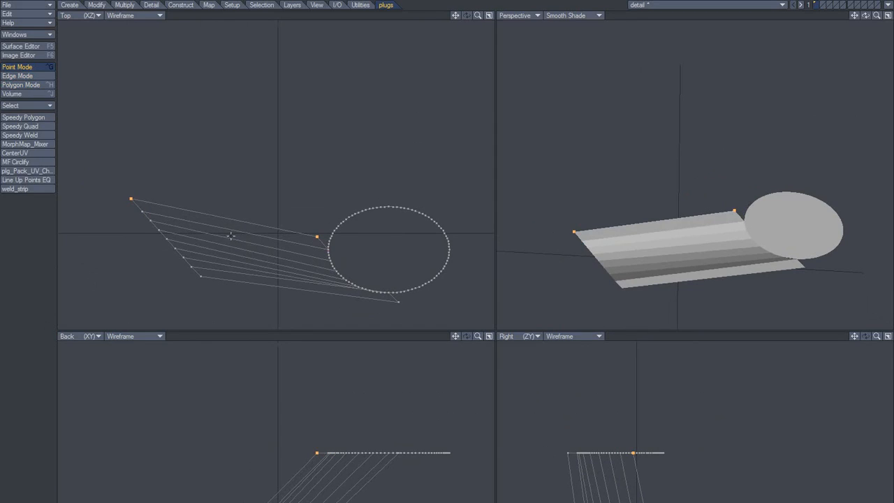
pyautogui.click(25, 75)
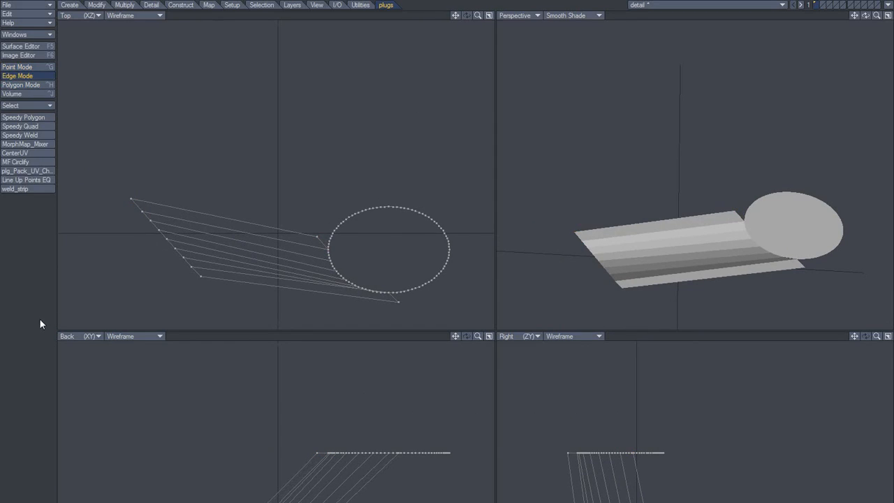
pyautogui.click(20, 84)
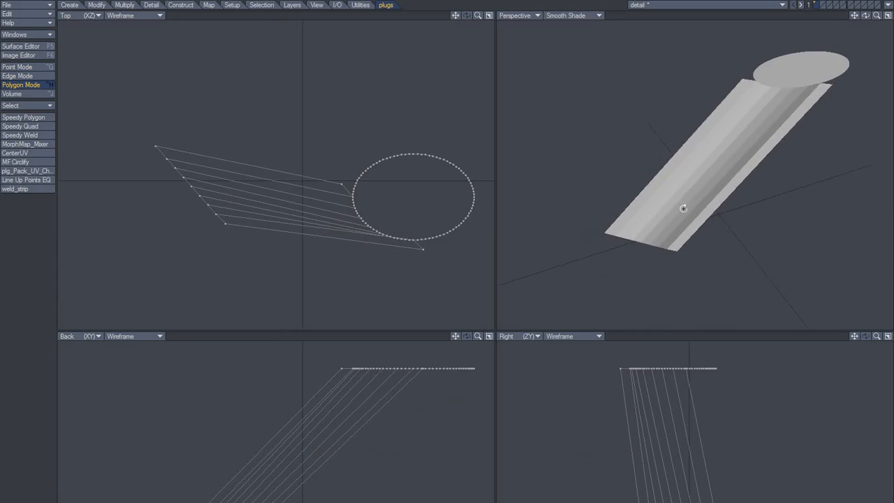
# Give the strip's far end a short downward lip and select its end faces
pyautogui.click(21, 66)
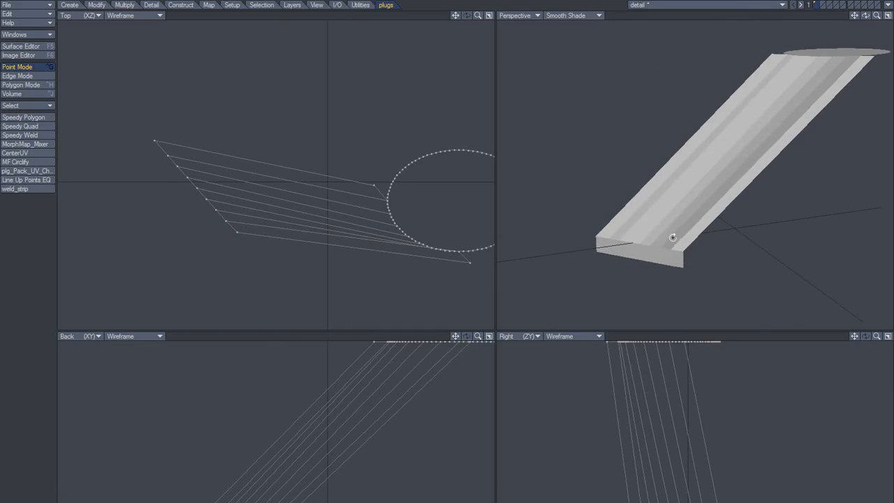
pyautogui.click(20, 84)
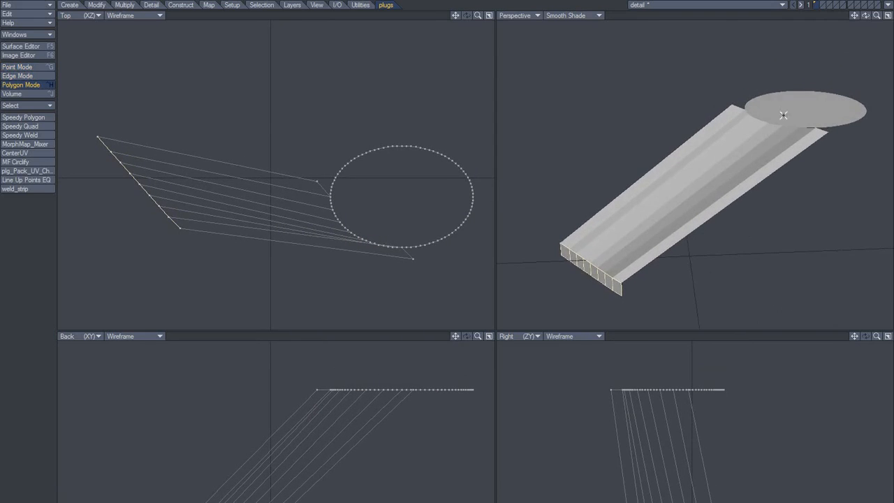
# Metaform-subdivide the slab's end faces, then undo back to the thin flat strip
pyautogui.click(177, 5)
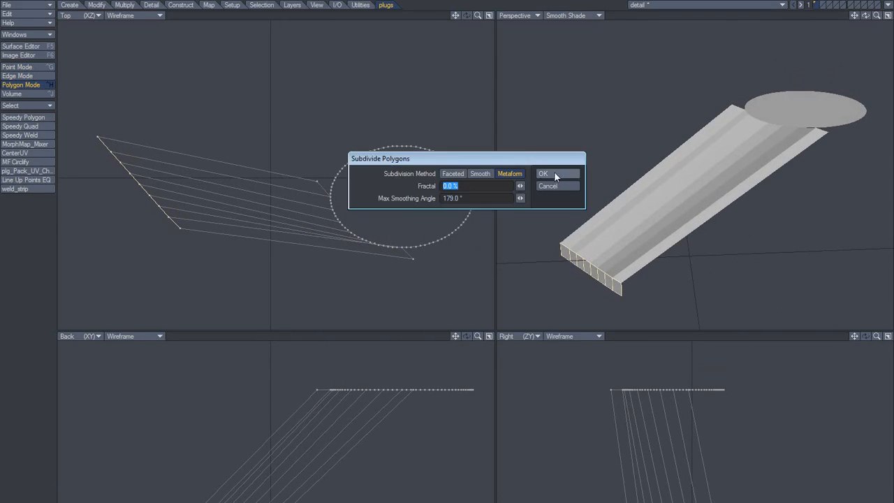
pyautogui.click(556, 173)
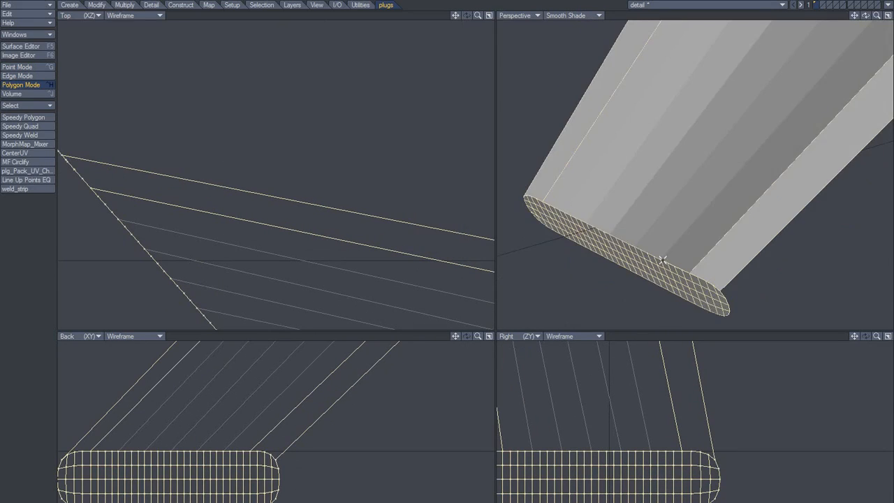
pyautogui.click(18, 67)
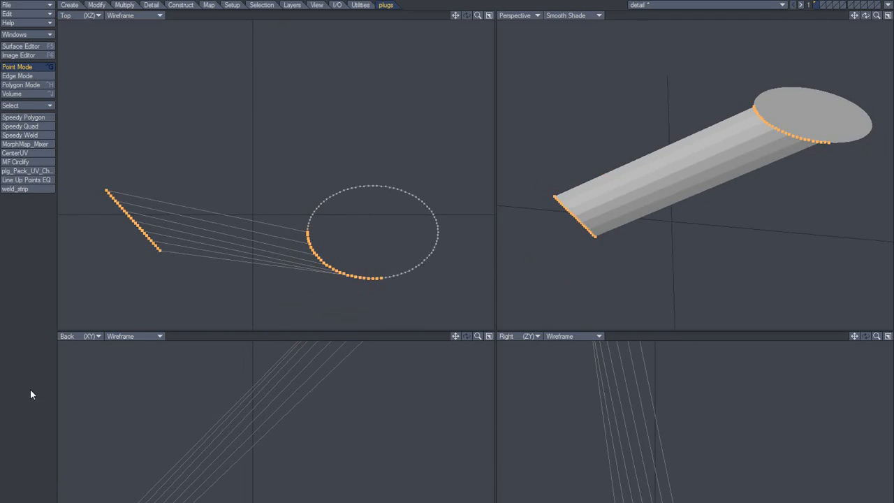
# Clear the selection and lasso the run of points along the disc's lower-left rim arc
pyautogui.click(315, 308)
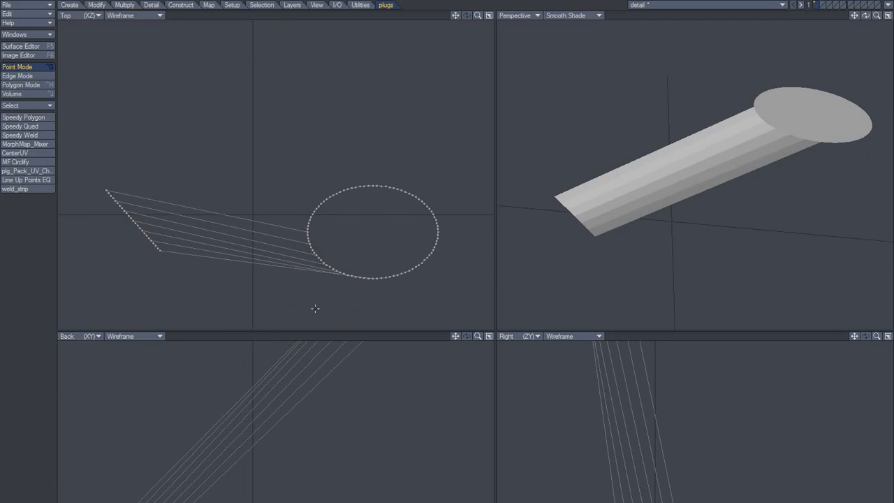
pyautogui.moveTo(192, 254)
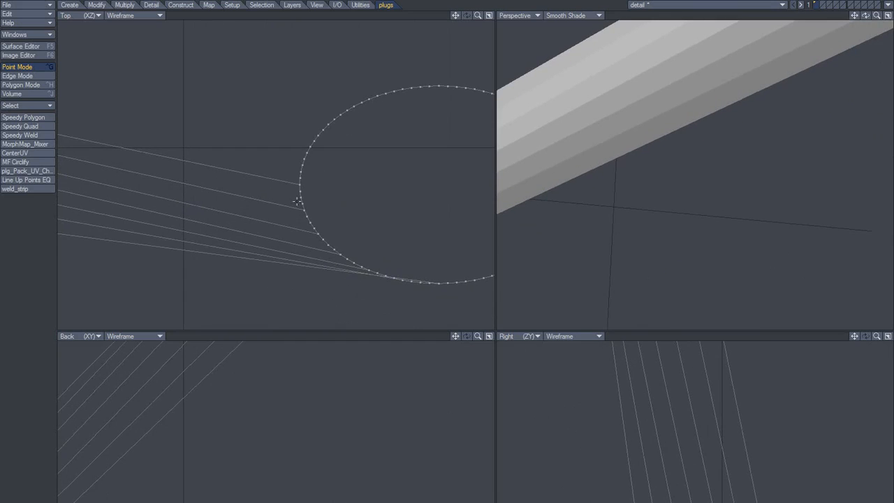
pyautogui.moveTo(296, 181); pyautogui.dragTo(321, 237)
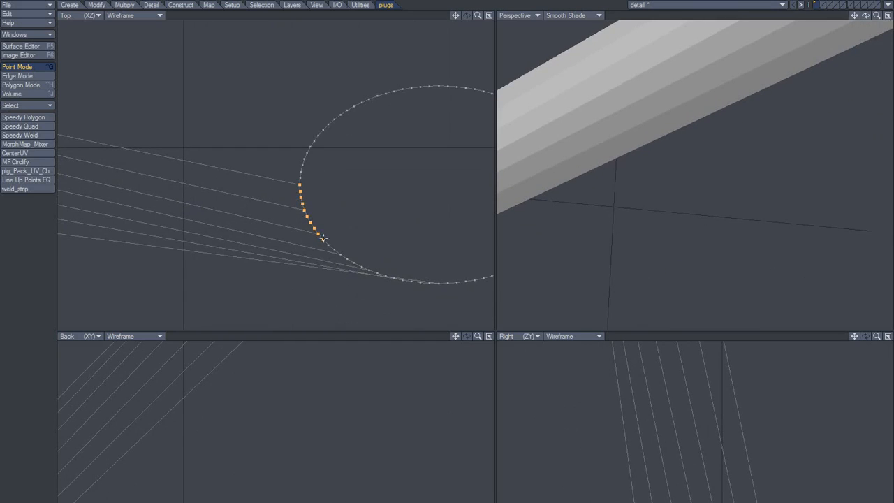
pyautogui.moveTo(321, 237); pyautogui.dragTo(391, 280)
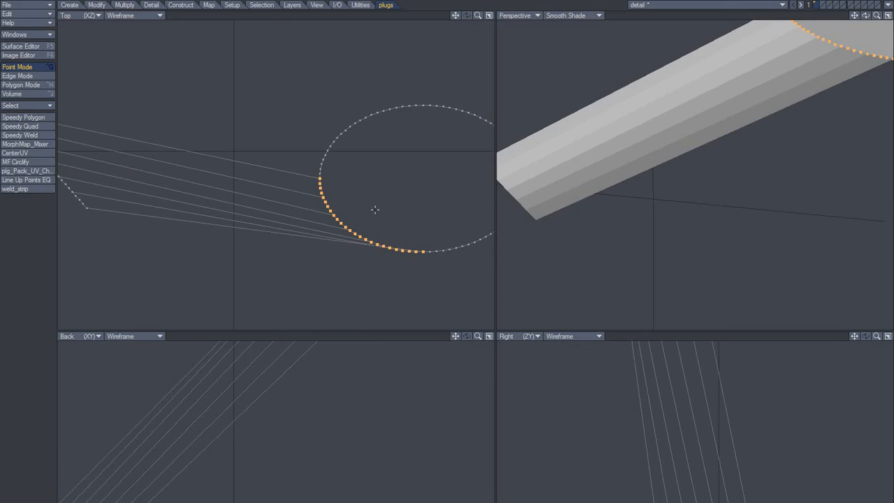
pyautogui.moveTo(365, 213)
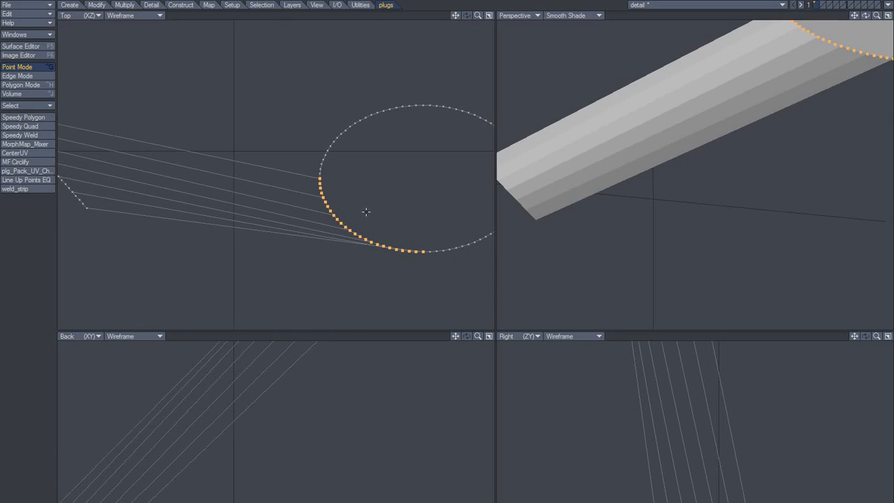
pyautogui.moveTo(361, 213)
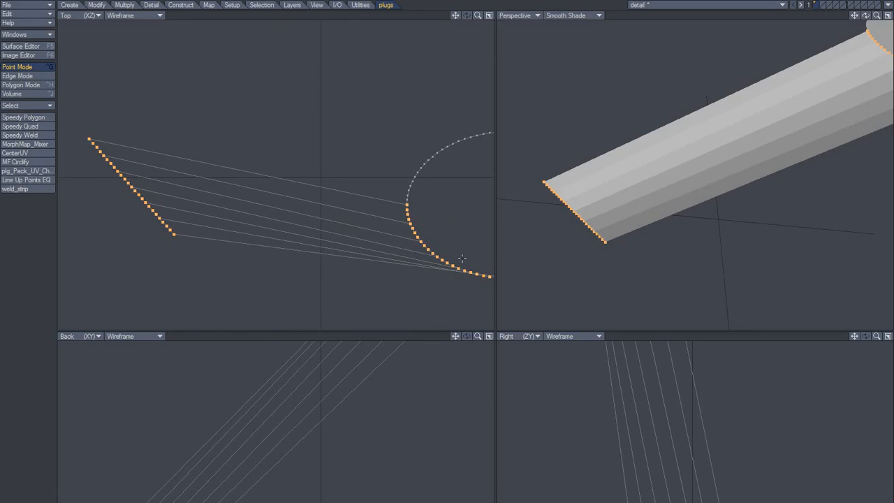
pyautogui.moveTo(105, 143)
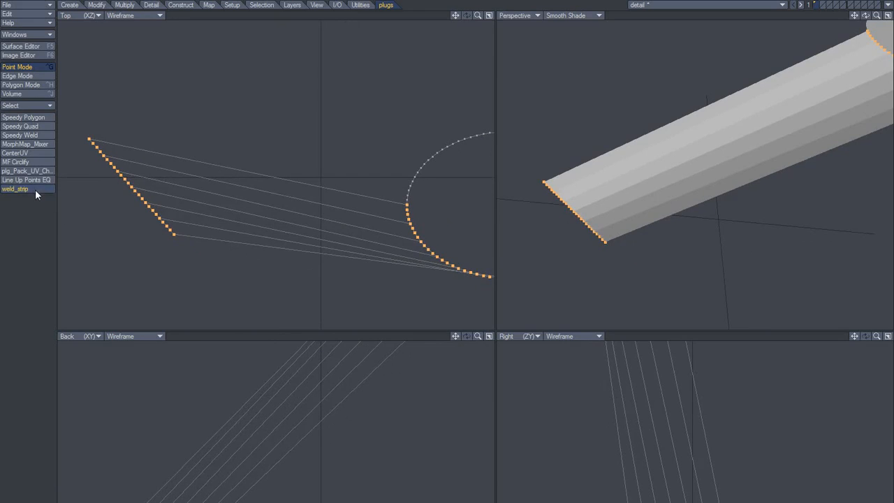
# Run weld_strip to bridge the strip's end points and the disc arc with dense polygons
pyautogui.click(21, 100)
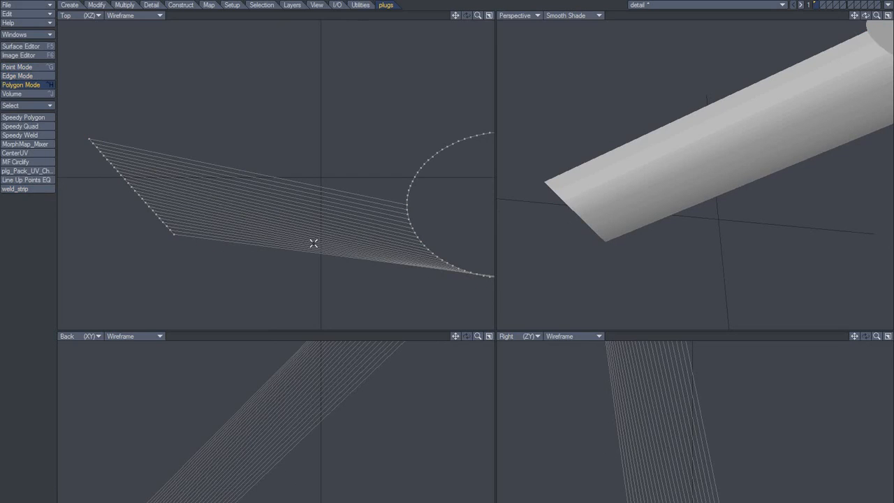
pyautogui.moveTo(334, 223)
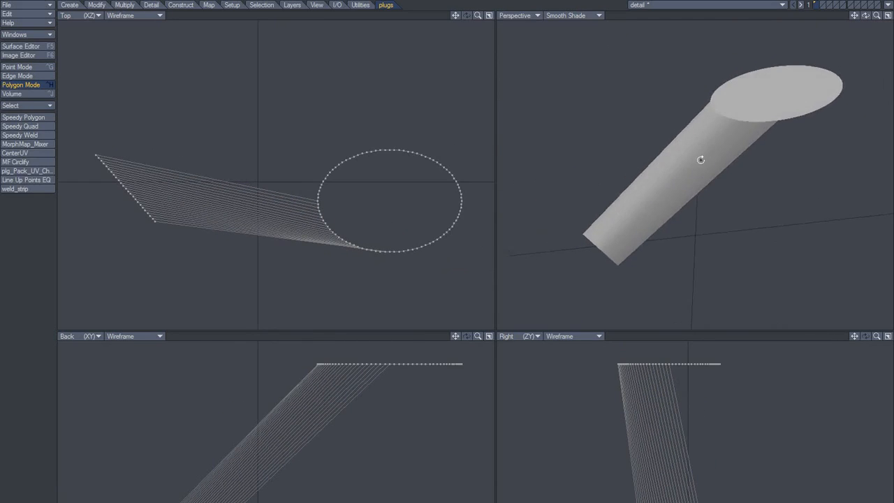
pyautogui.moveTo(701, 160); pyautogui.dragTo(757, 200)
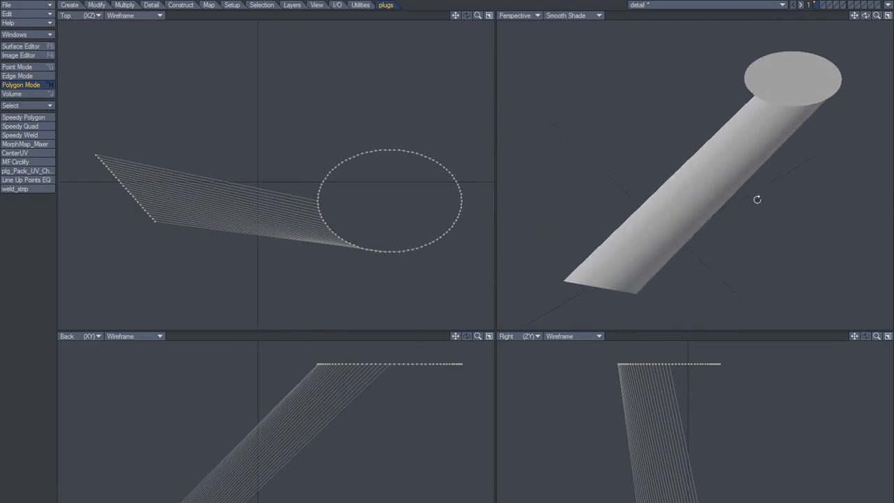
pyautogui.moveTo(757, 199); pyautogui.dragTo(604, 233)
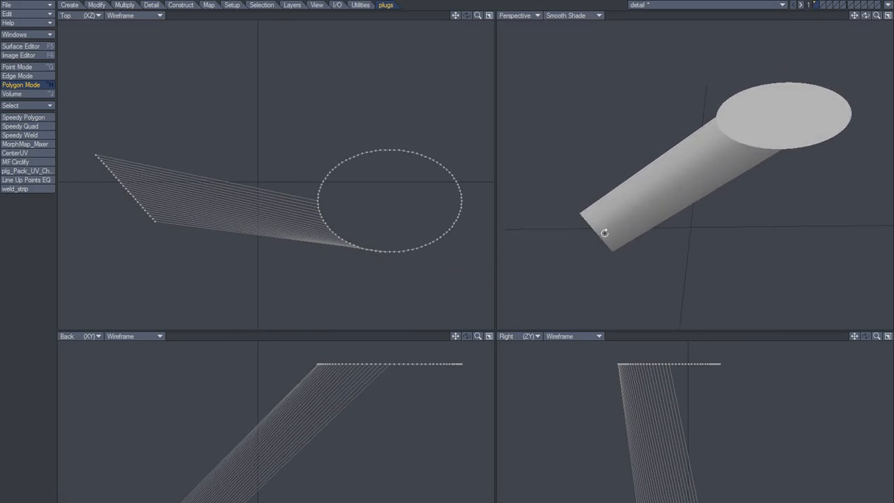
pyautogui.moveTo(605, 232); pyautogui.dragTo(689, 257)
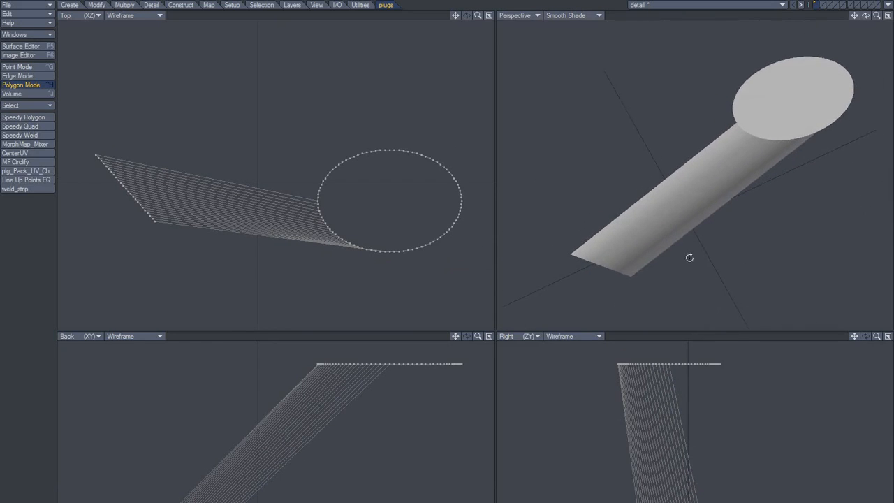
pyautogui.moveTo(689, 257); pyautogui.dragTo(685, 230)
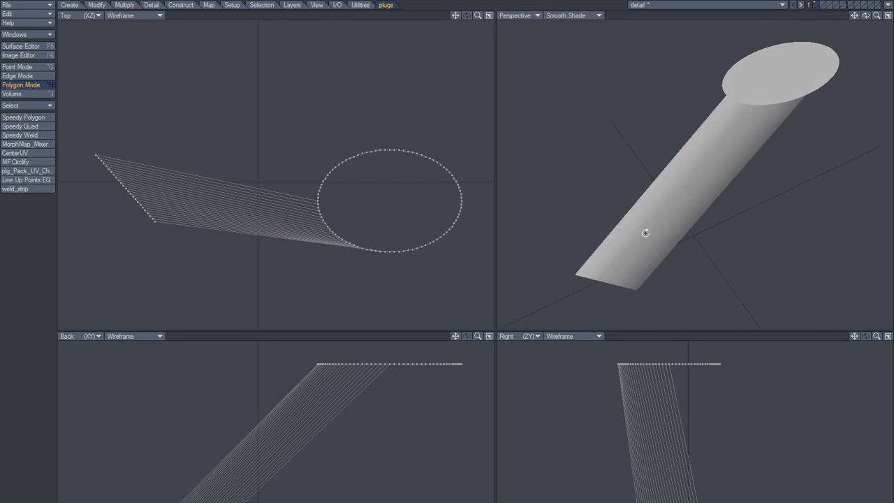
pyautogui.moveTo(739, 236)
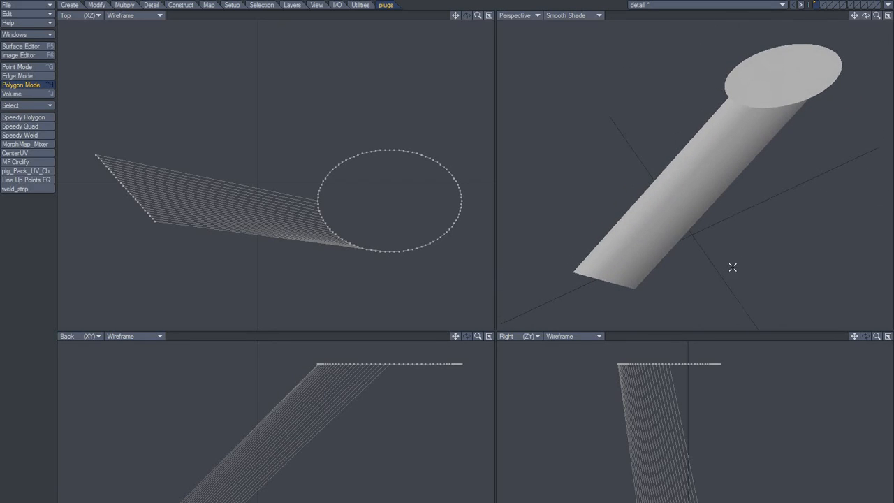
pyautogui.moveTo(793, 245)
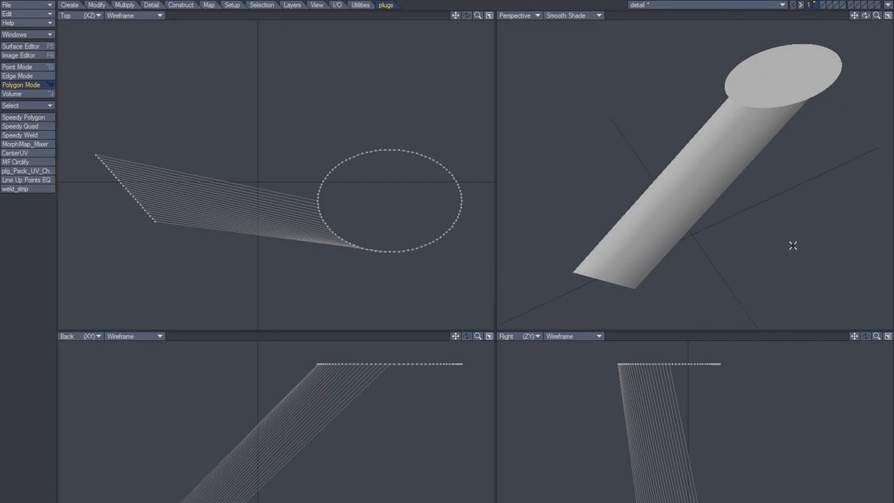